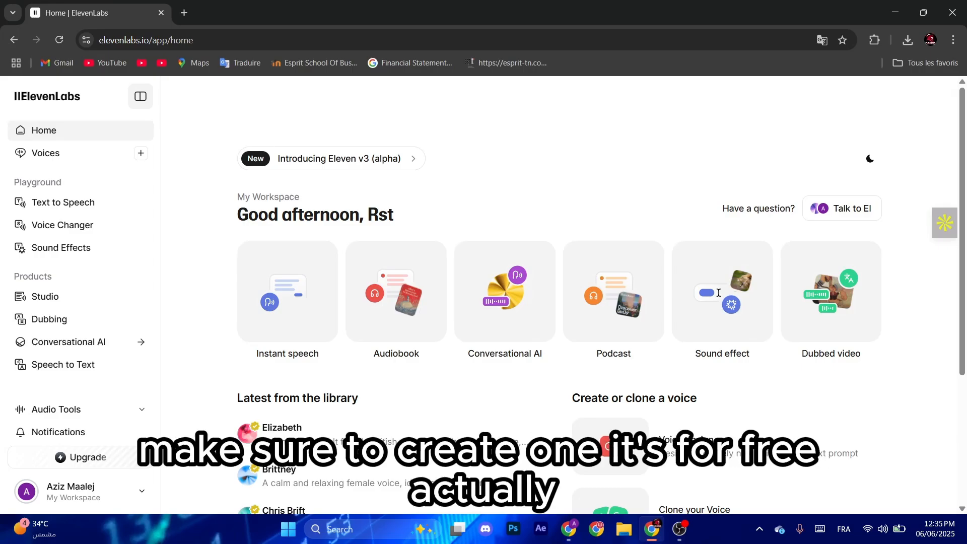
Step: Open the Subscription page from the workspace sidebar's Upgrade link
click(80, 458)
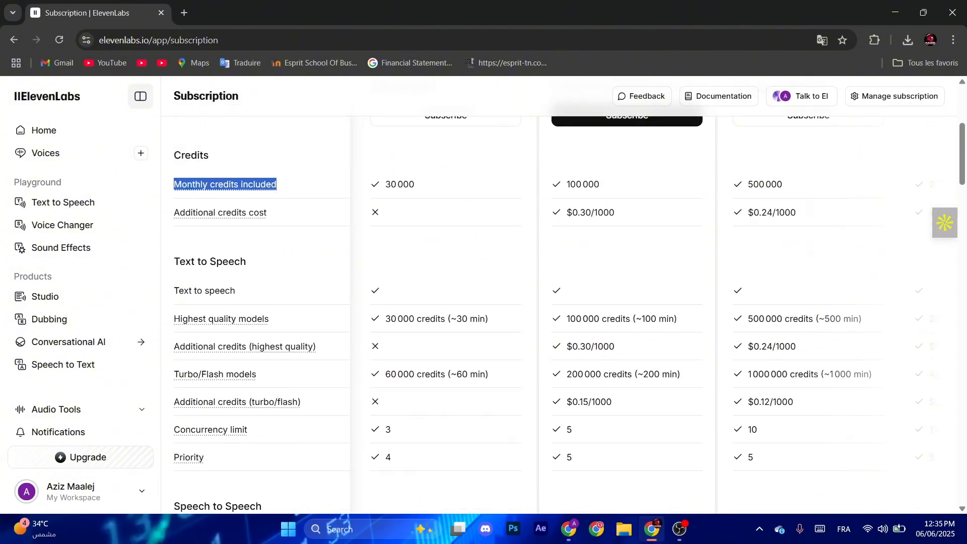
scroll(up, 3)
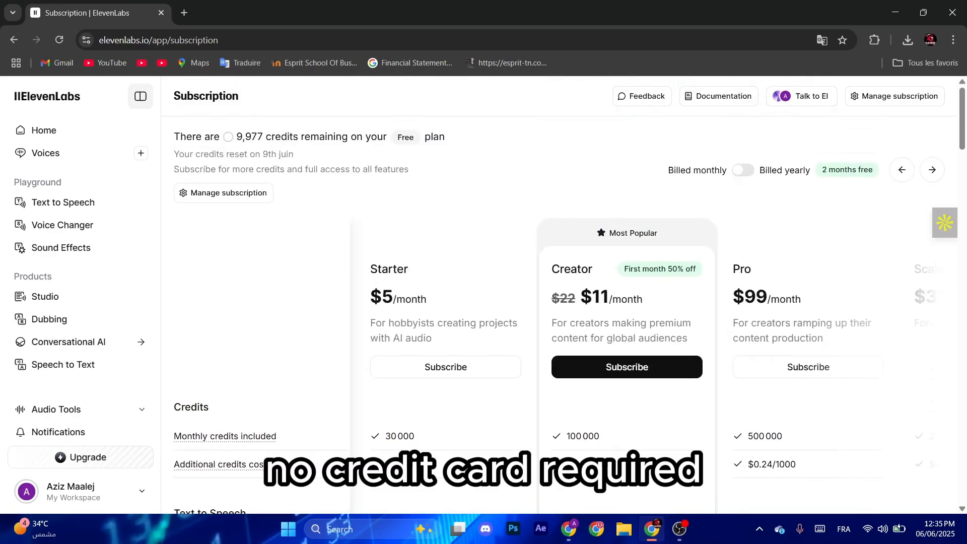
scroll(down, 3)
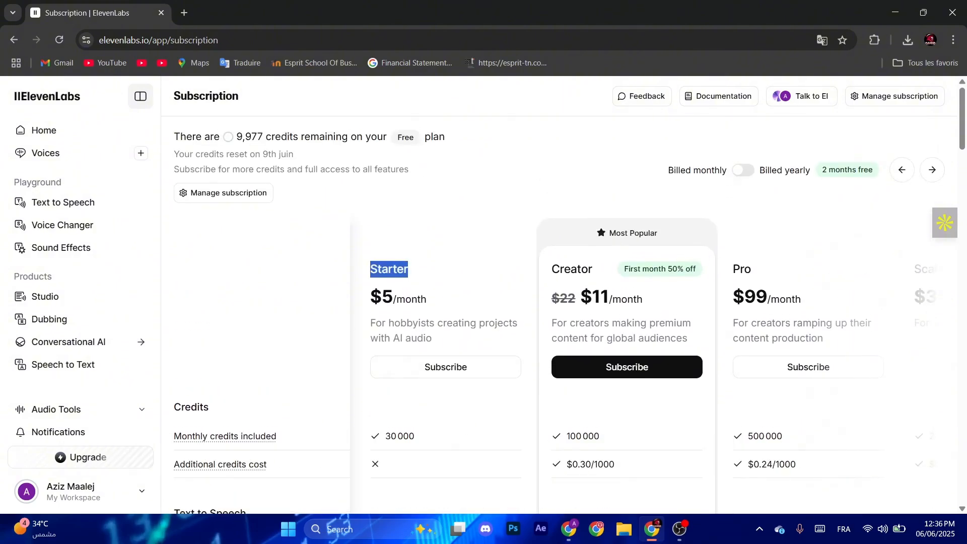
scroll(down, 3)
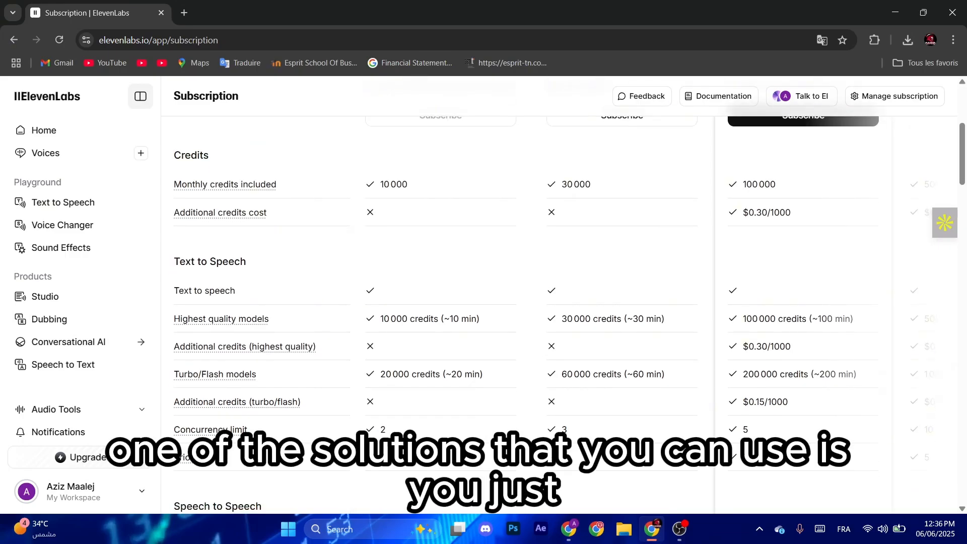
Step: Scroll the plan table so the Free plan's 10,000 monthly credits sit beside Starter and Creator
scroll(up, 3)
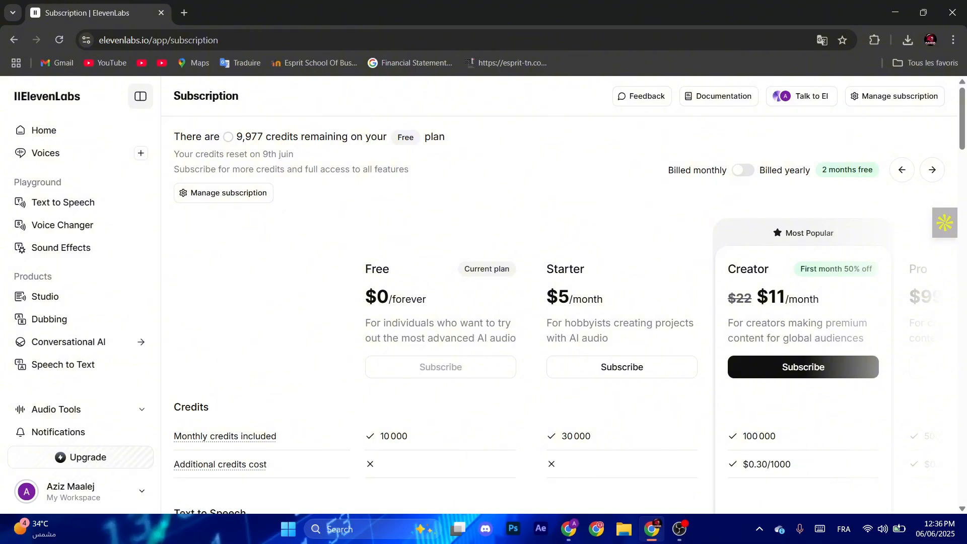
scroll(down, 3)
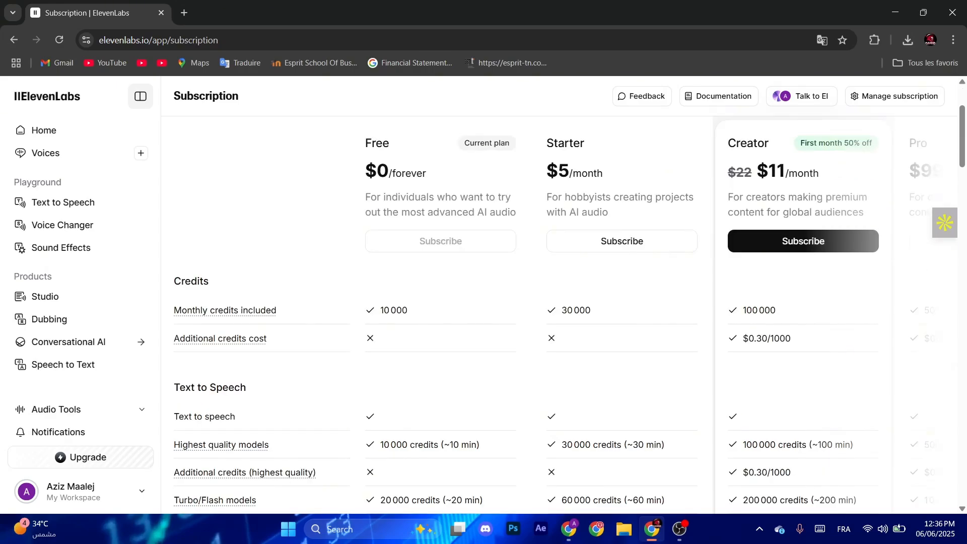